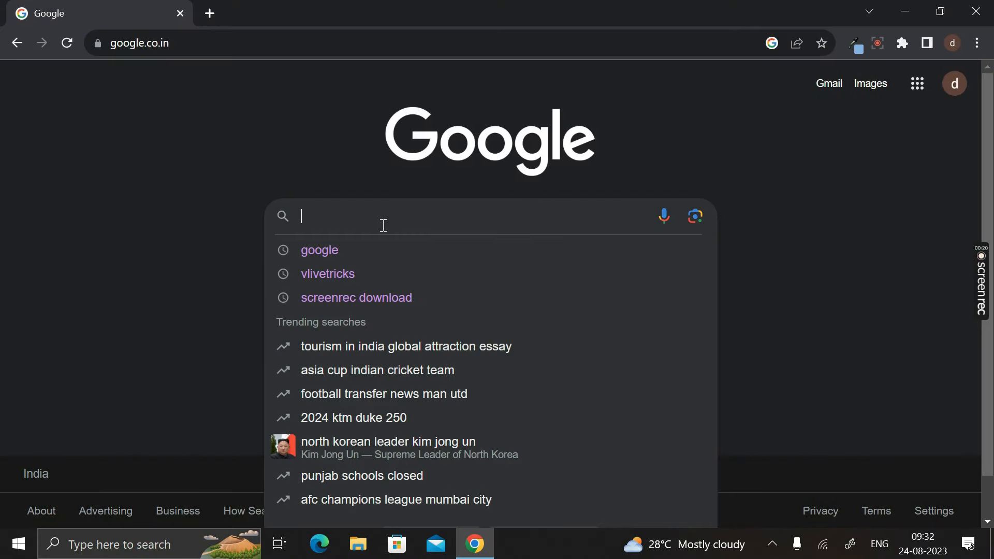
# Step: Search Google for 'vlivetricks' to find the Vlivetricks site
pyautogui.click(327, 274)
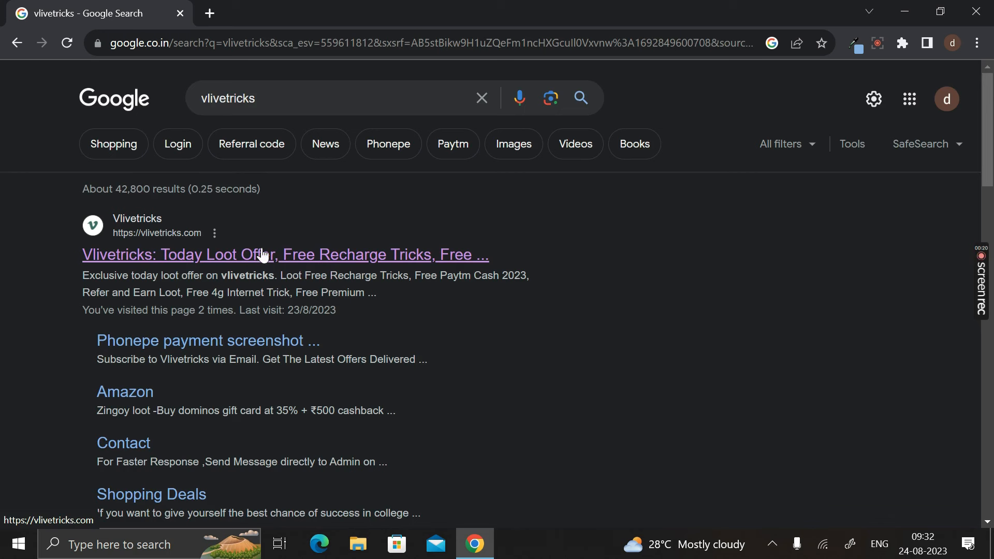
pyautogui.moveTo(371, 265)
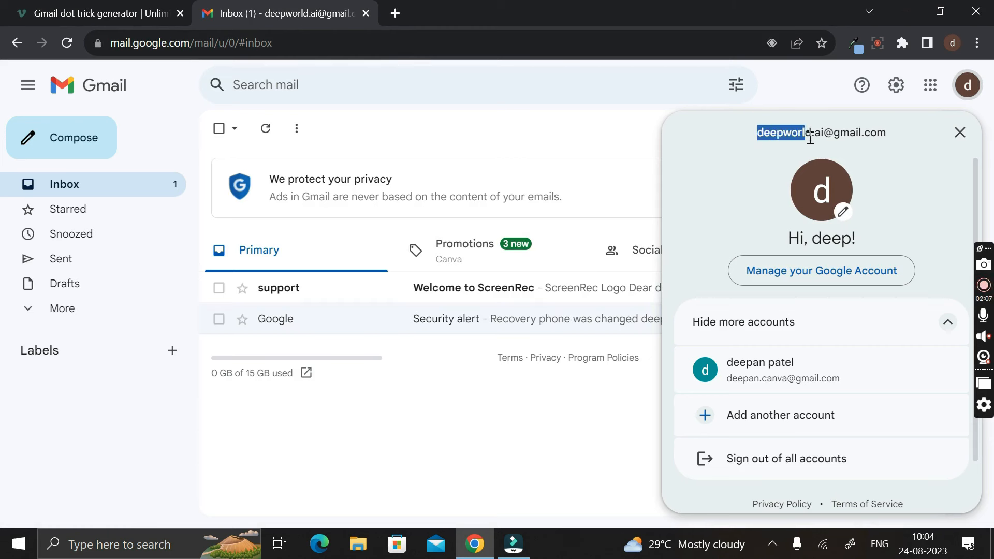
# Step: Return to the Gmail dot trick generator page to enter the account username
pyautogui.click(99, 13)
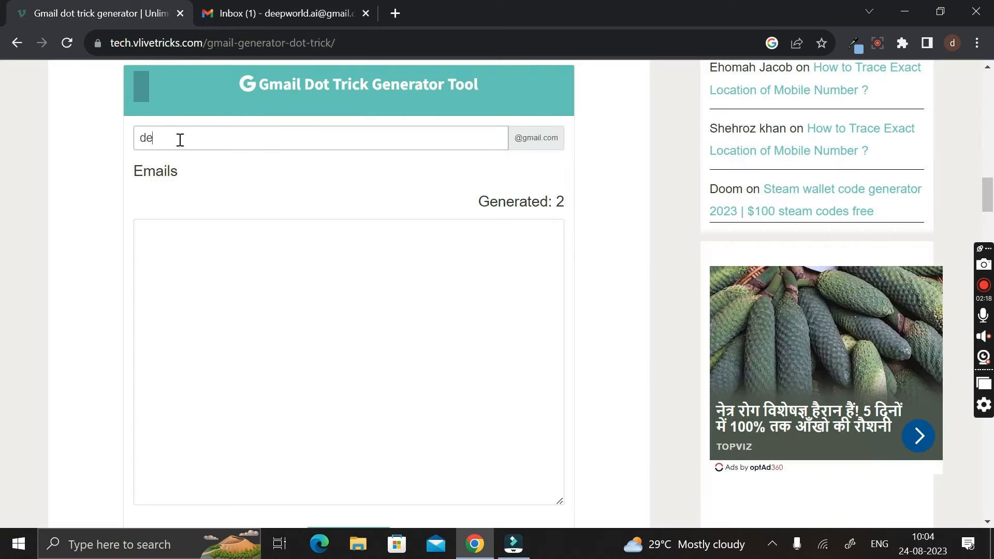